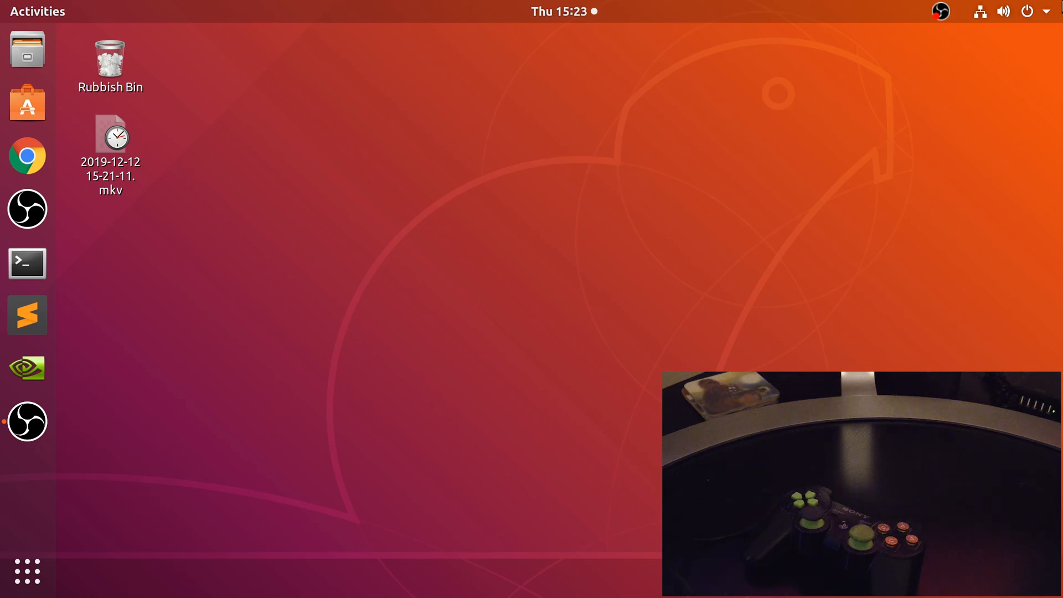
- Expand the Bluetooth 'On' entry in the GNOME top-right system menu
click(1002, 11)
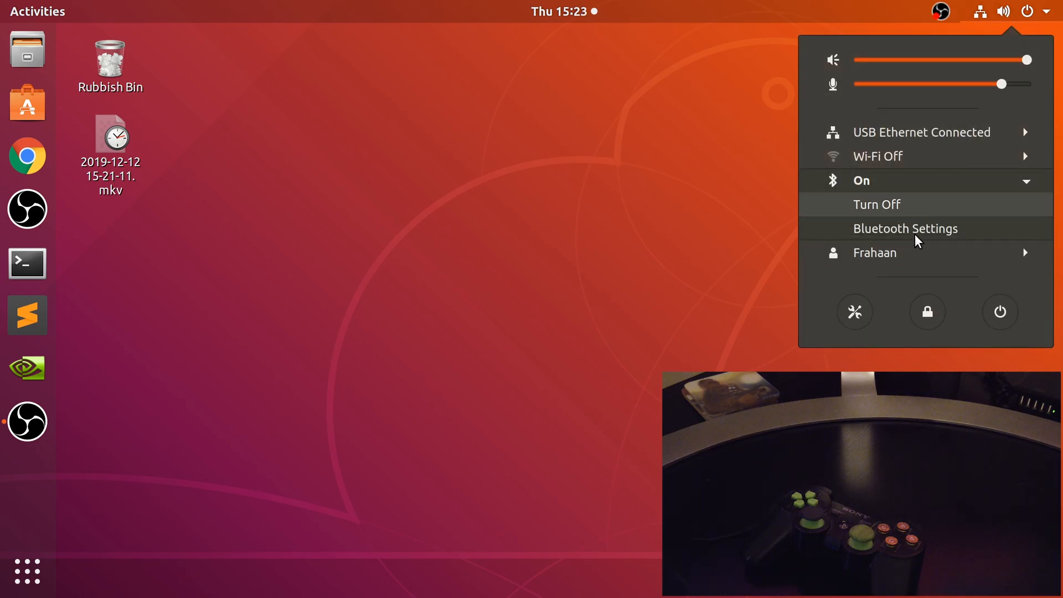
- Open Bluetooth Settings to let the Sony PLAYSTATION(R)3 Controller connect
click(904, 228)
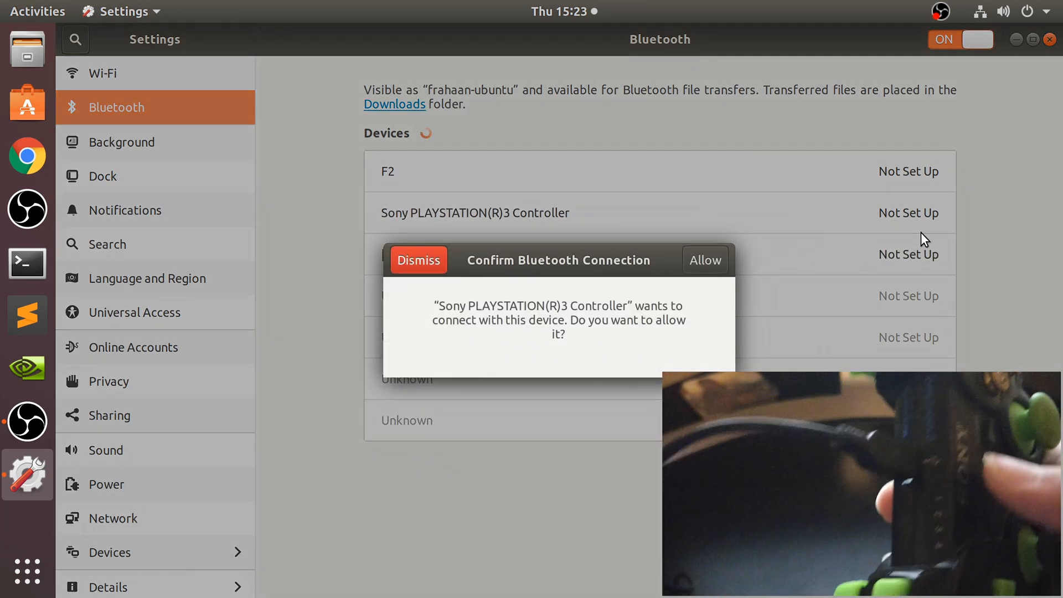
mouse_move(686, 279)
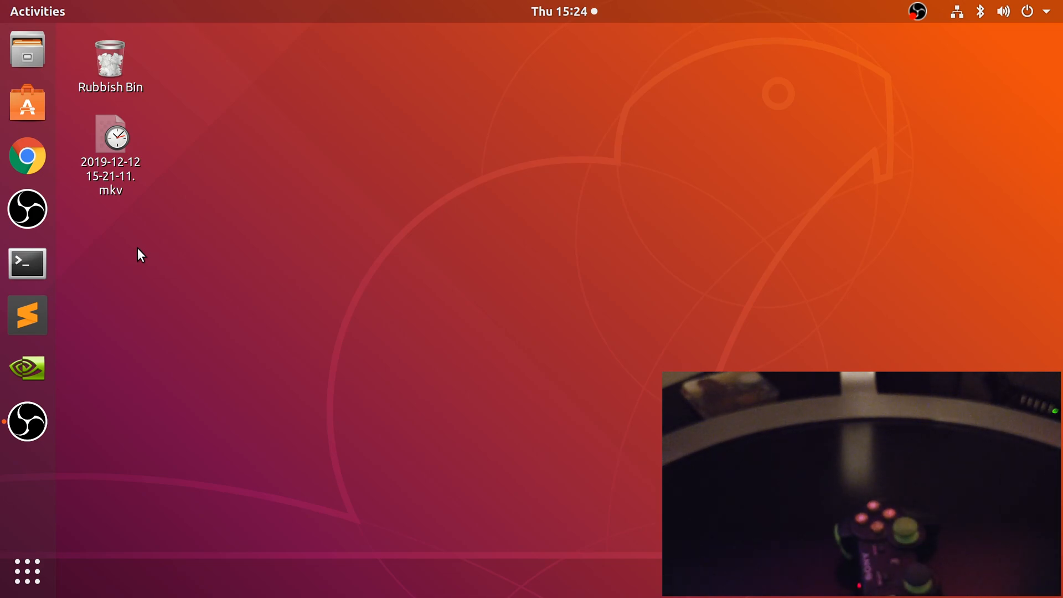
- Launch PCSX2 and open the Controllers (PAD) plugin settings for Pad 1
text(pcsx)
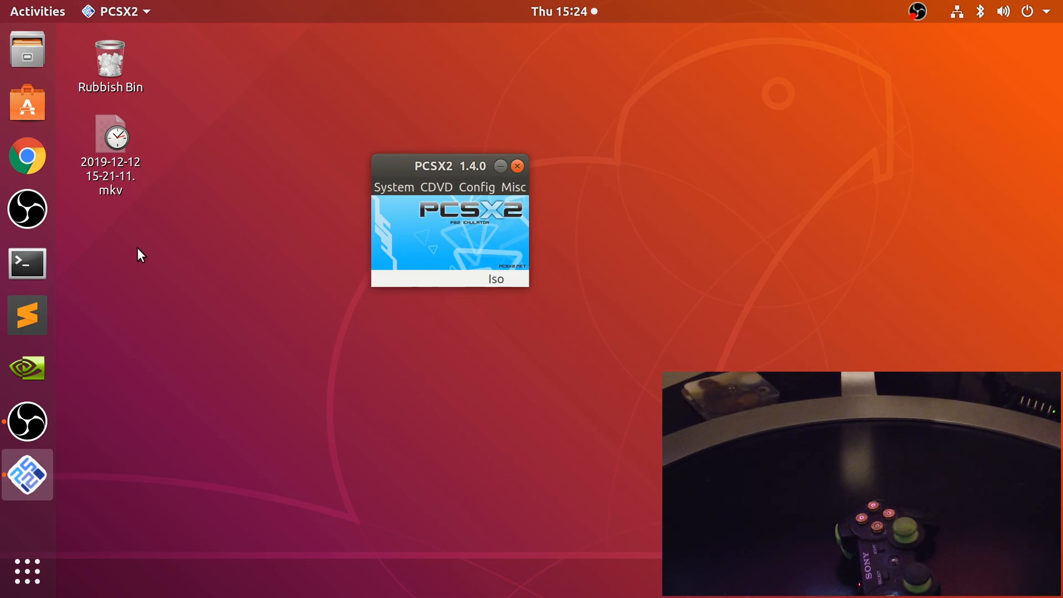
click(476, 187)
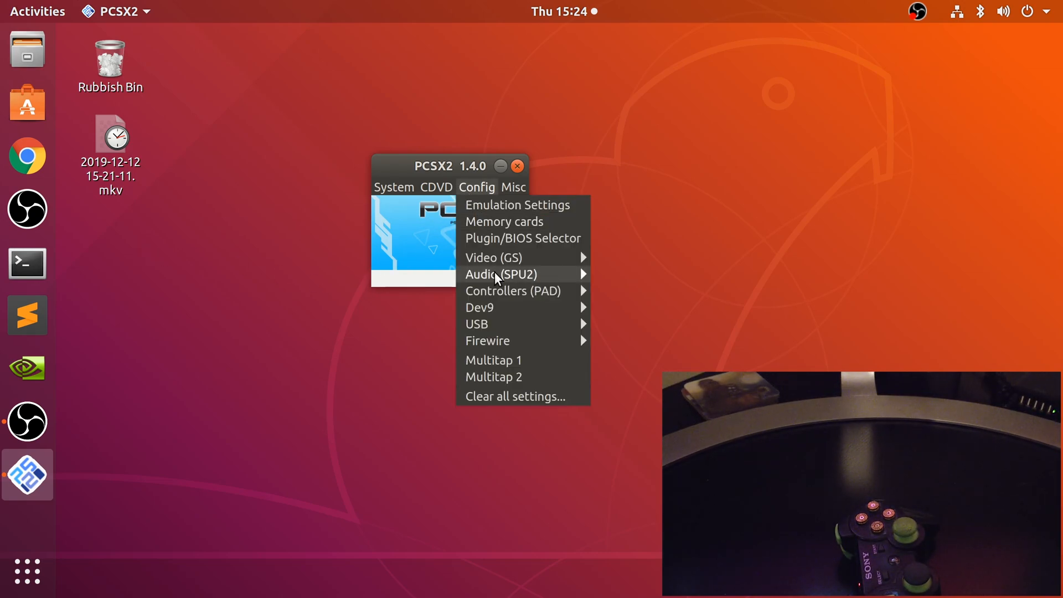
click(512, 290)
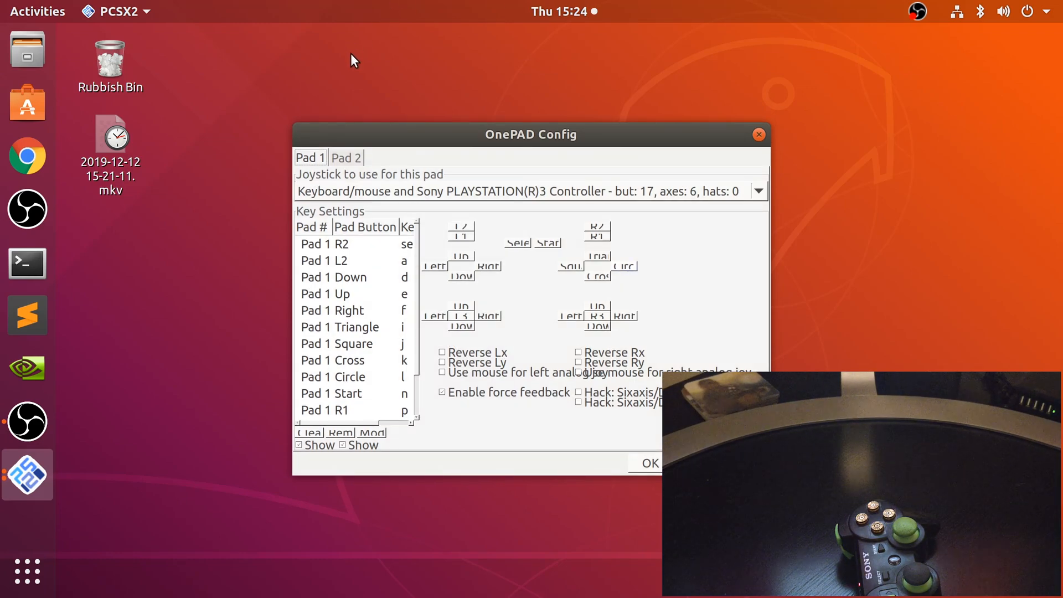
- Wipe every Pad 1 key binding with 'Clear All' in OnePAD Config
click(758, 191)
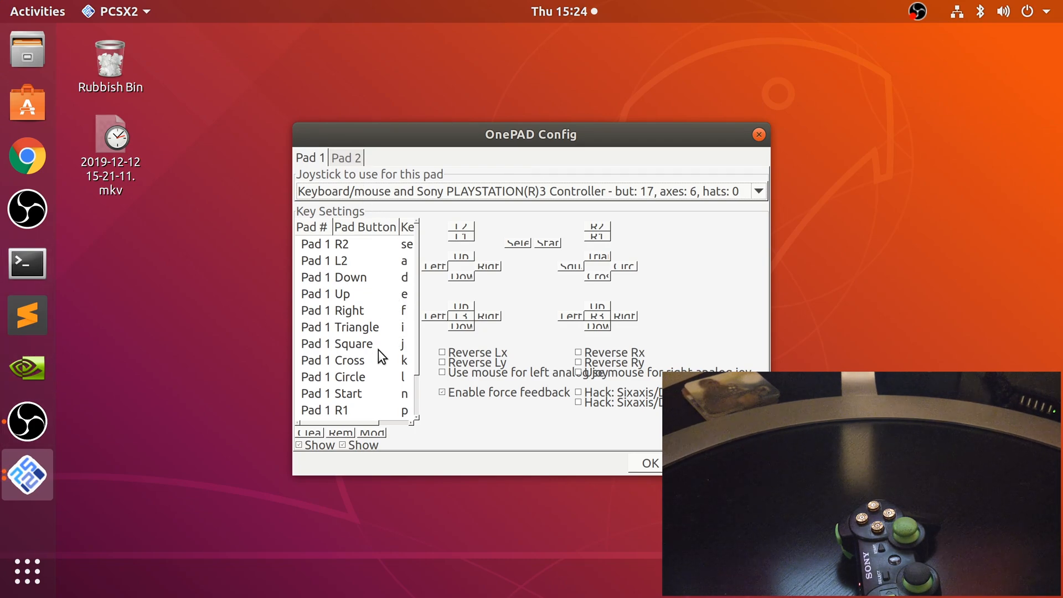
mouse_move(409, 423)
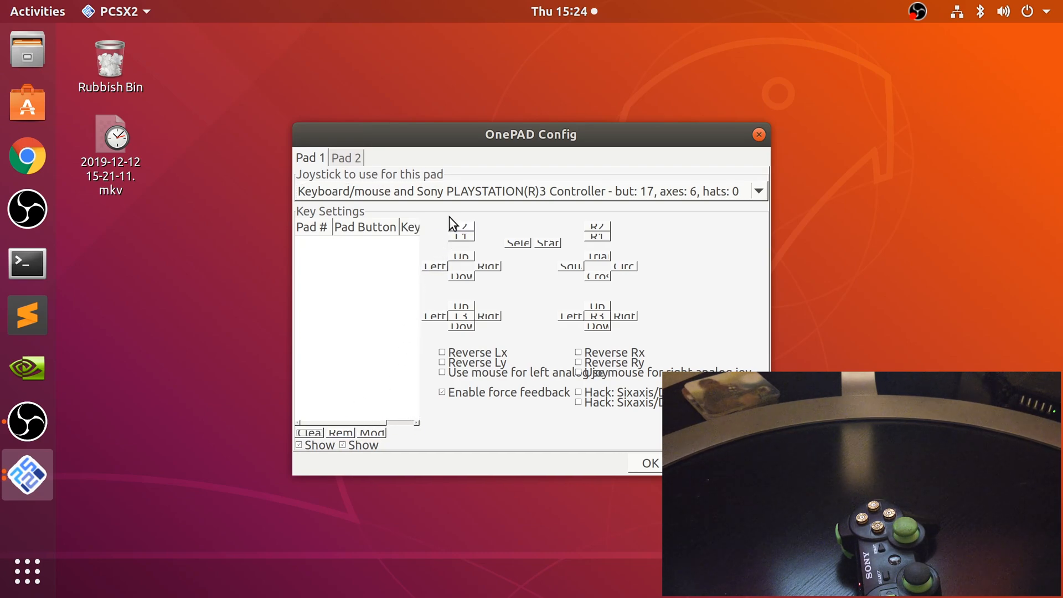
mouse_move(510, 259)
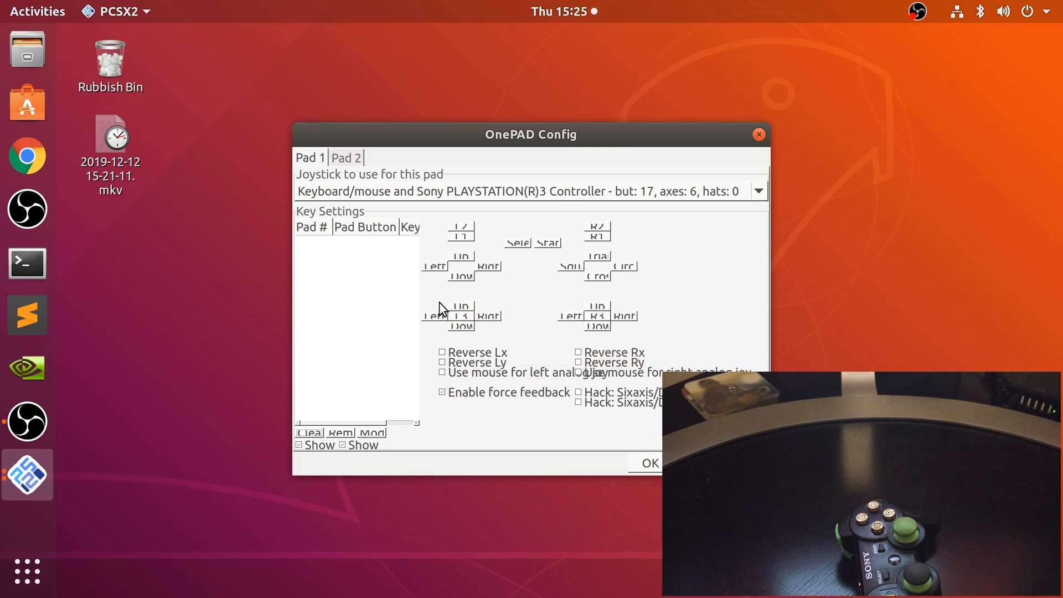
mouse_move(551, 340)
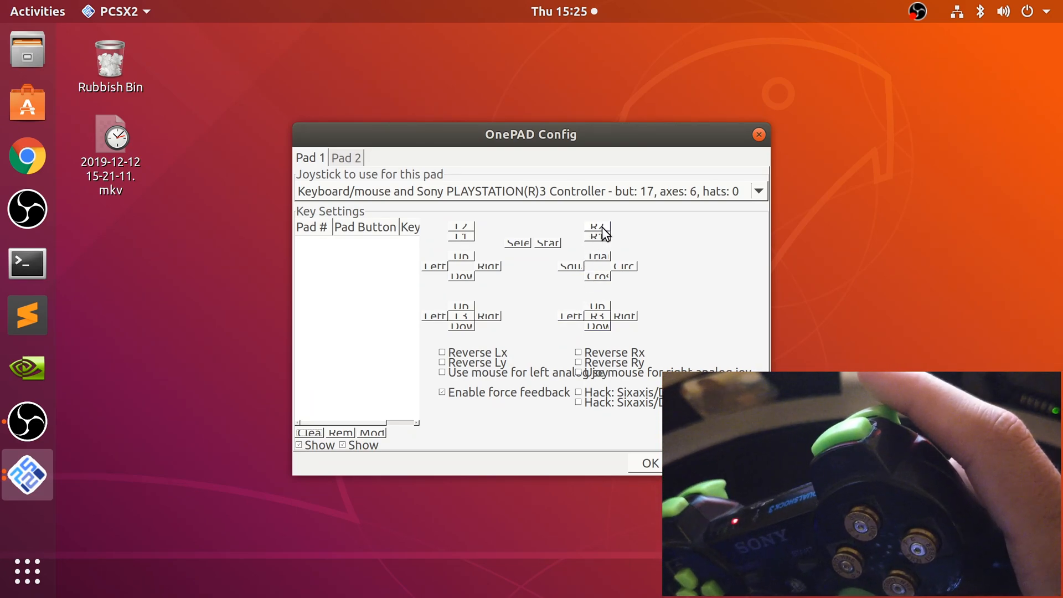
- Map R2, Triangle and right-stick left/right, and enable force feedback for Pad 1
click(597, 227)
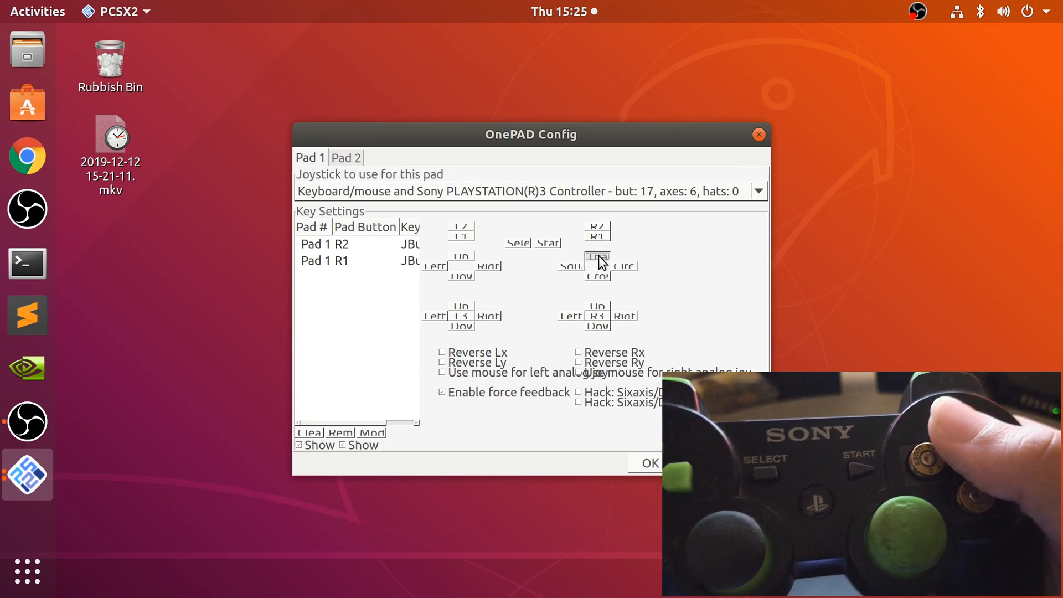
click(597, 276)
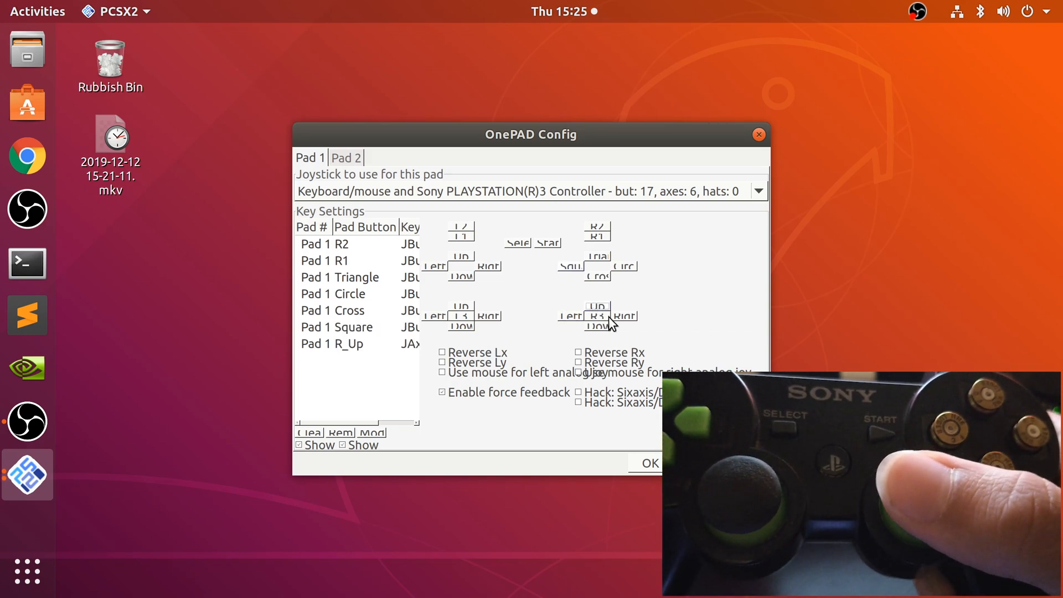
click(623, 316)
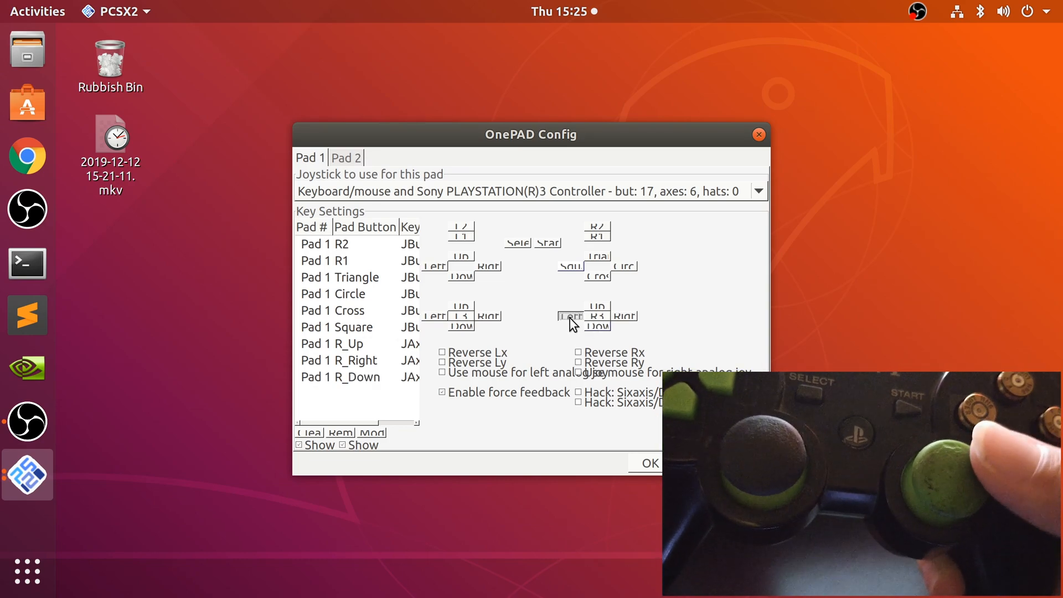
click(570, 316)
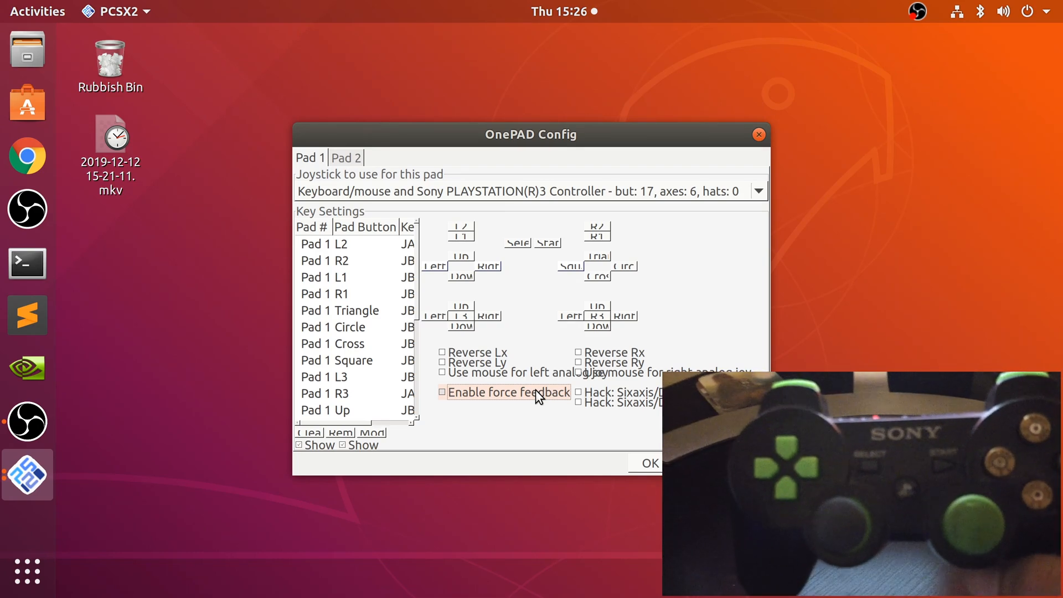
click(442, 391)
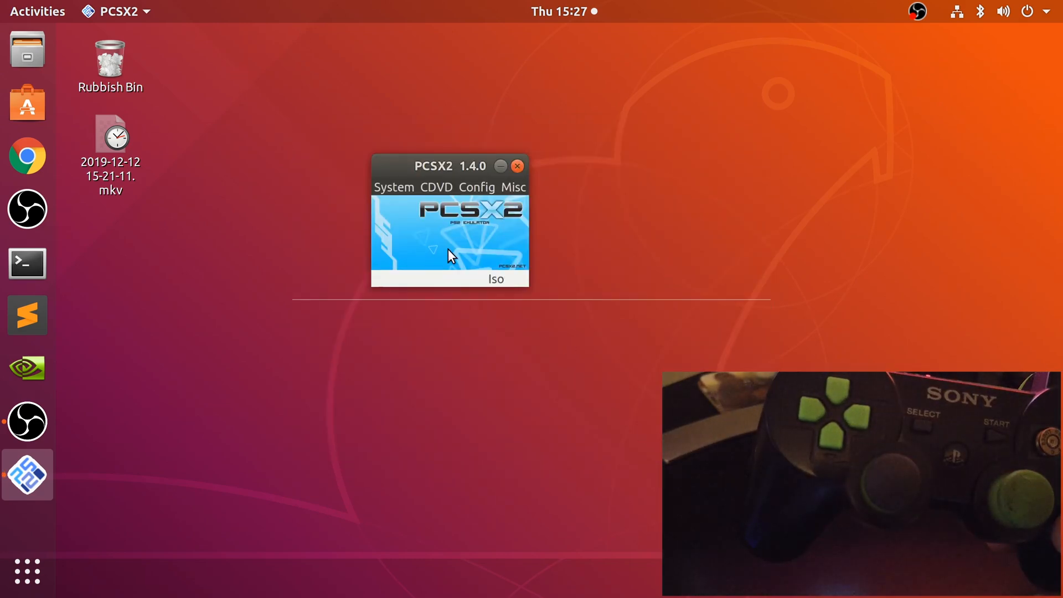
- Confirm CDVD is set to Iso and boot the game ISO
click(436, 187)
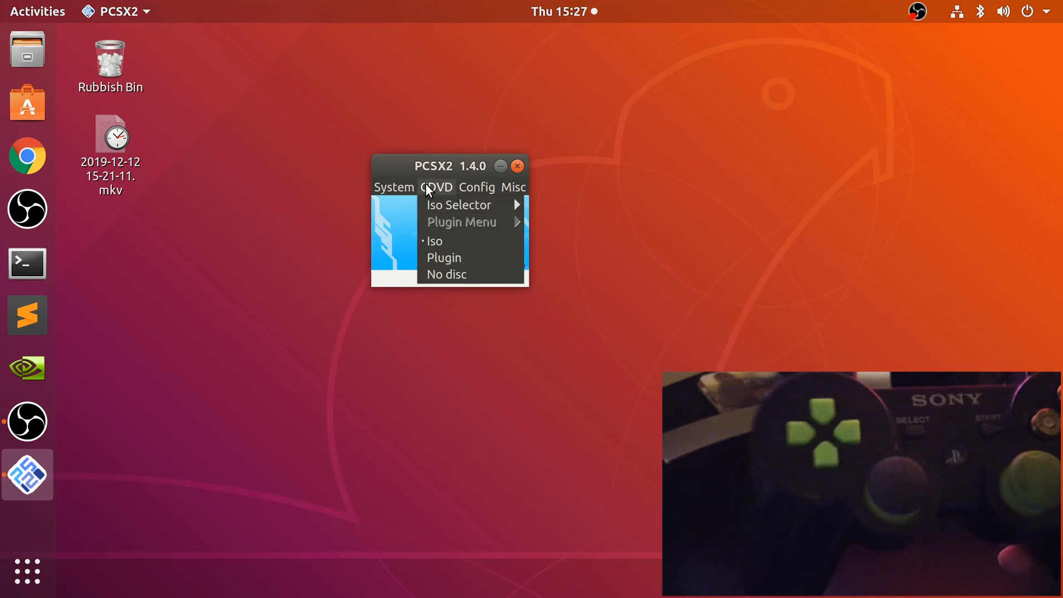
click(434, 241)
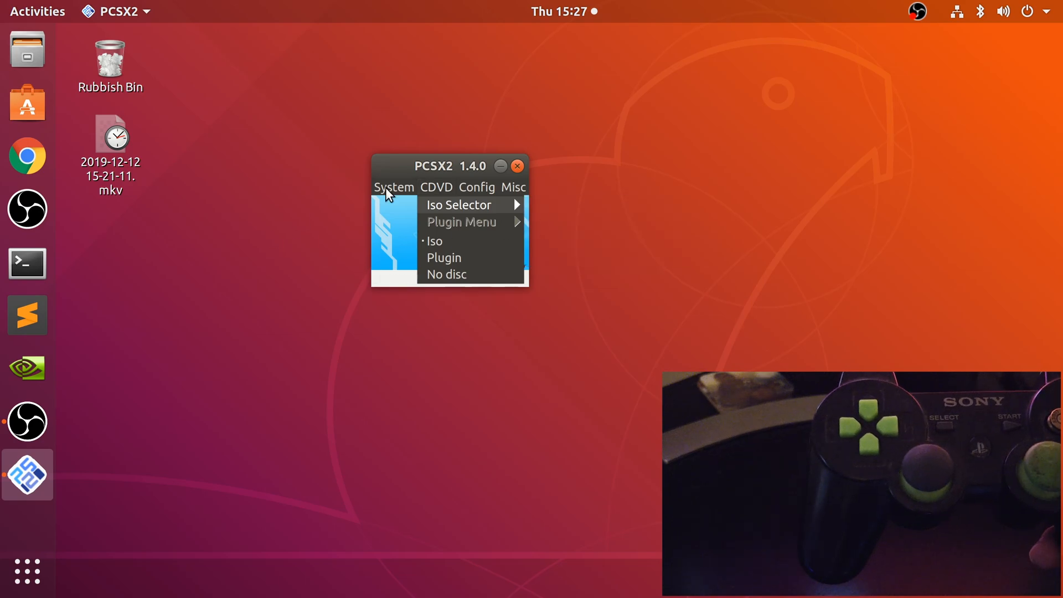
click(434, 241)
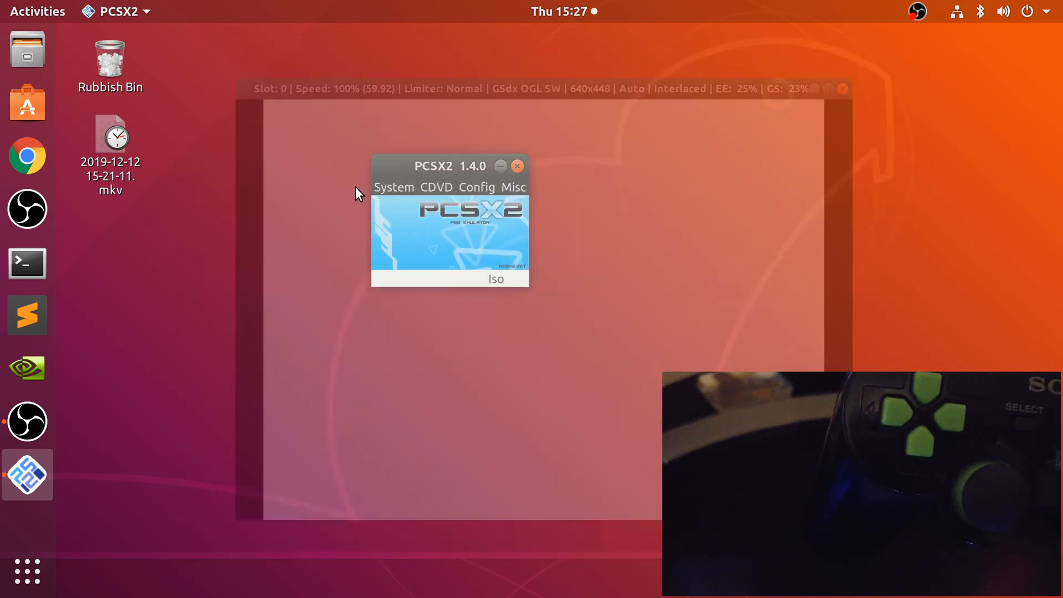
click(476, 187)
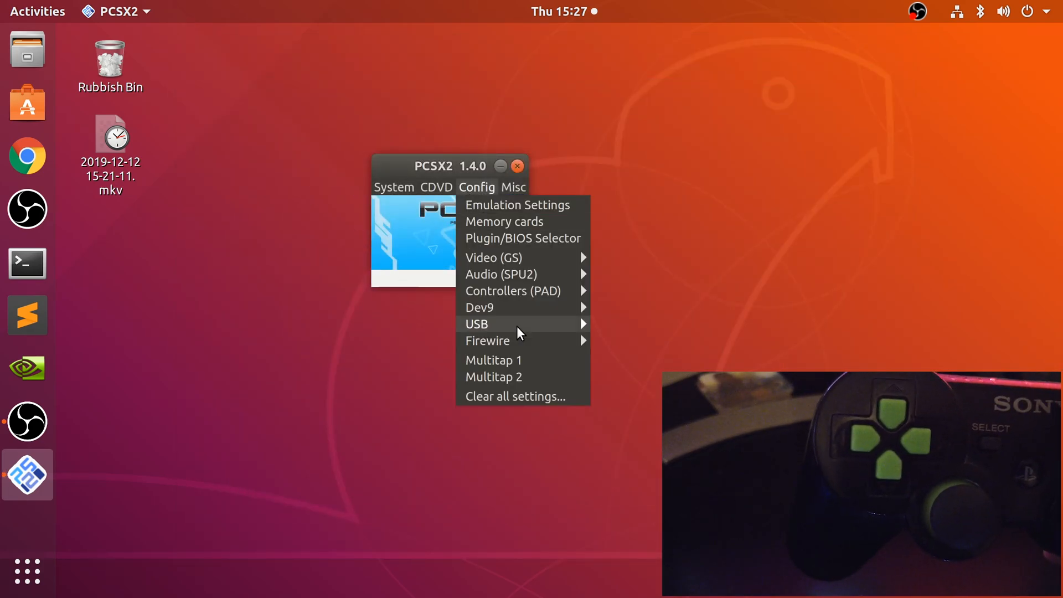
click(513, 290)
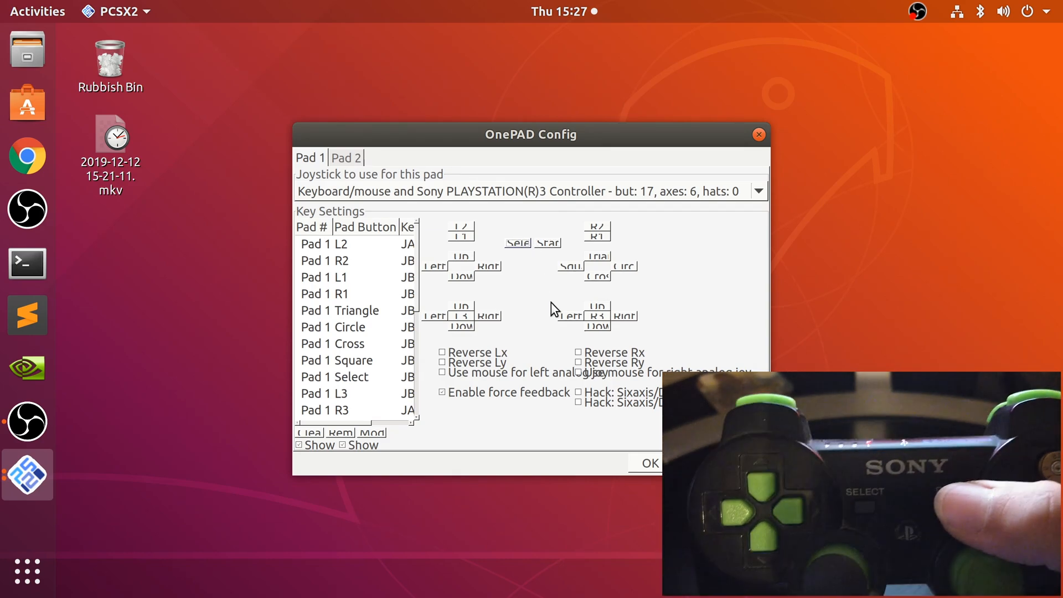
click(649, 463)
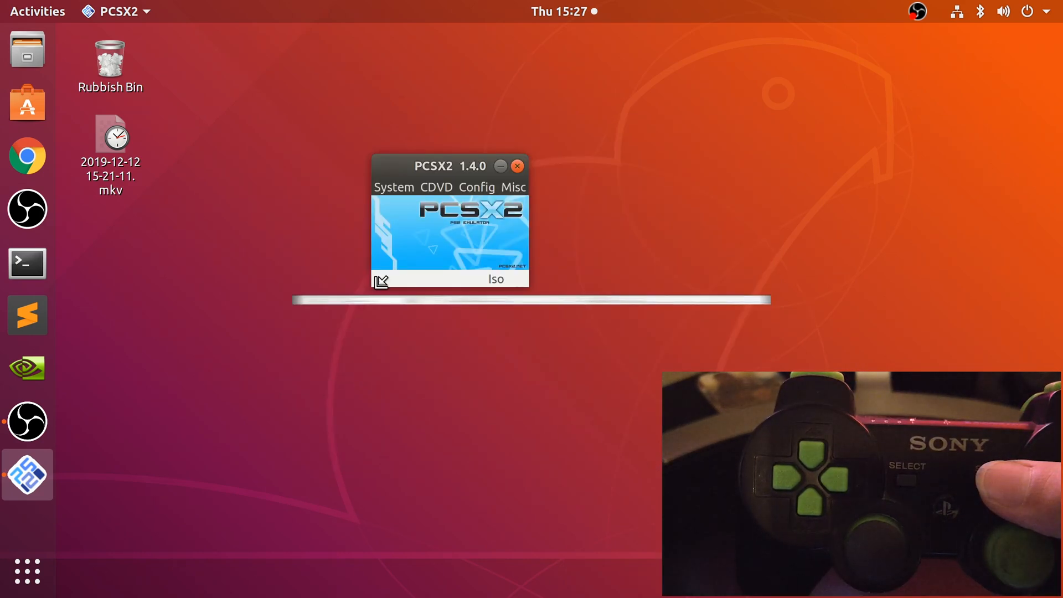
- Resume Tekken 4 from the System menu and move down its pause menu
click(476, 187)
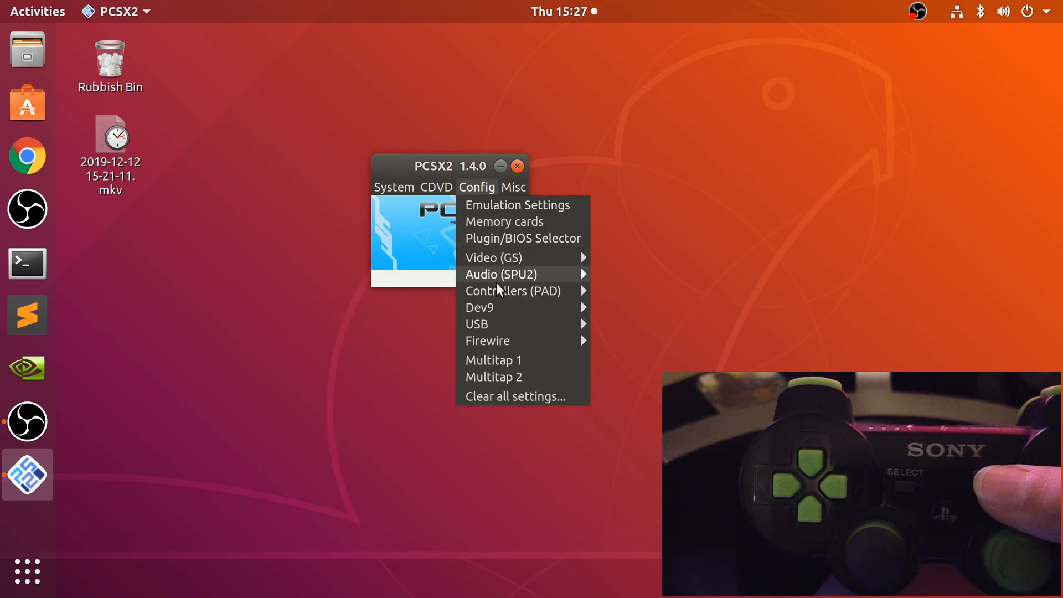
click(393, 187)
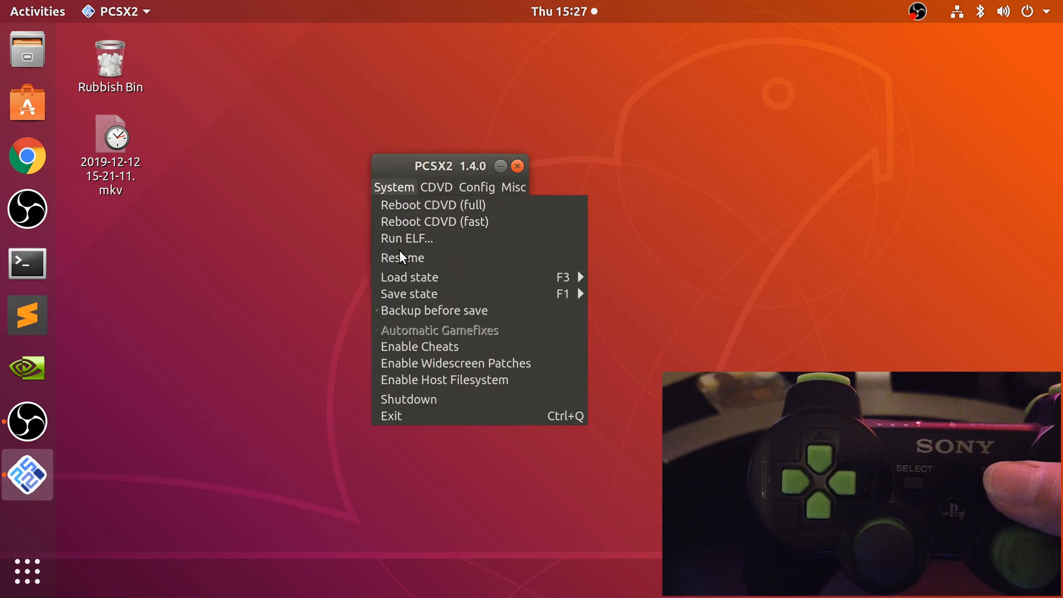
click(402, 257)
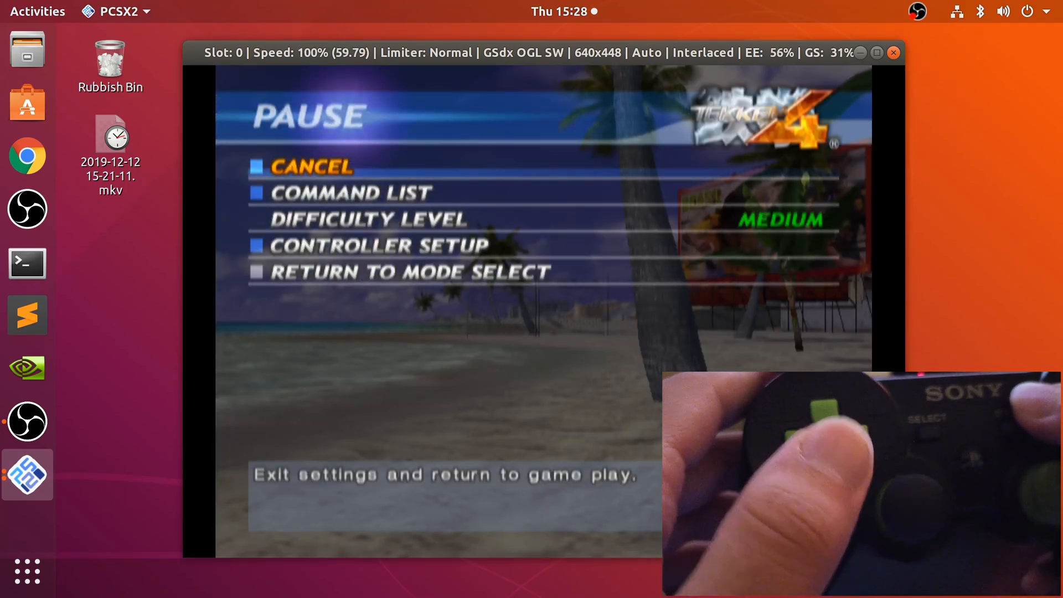
key(Down)
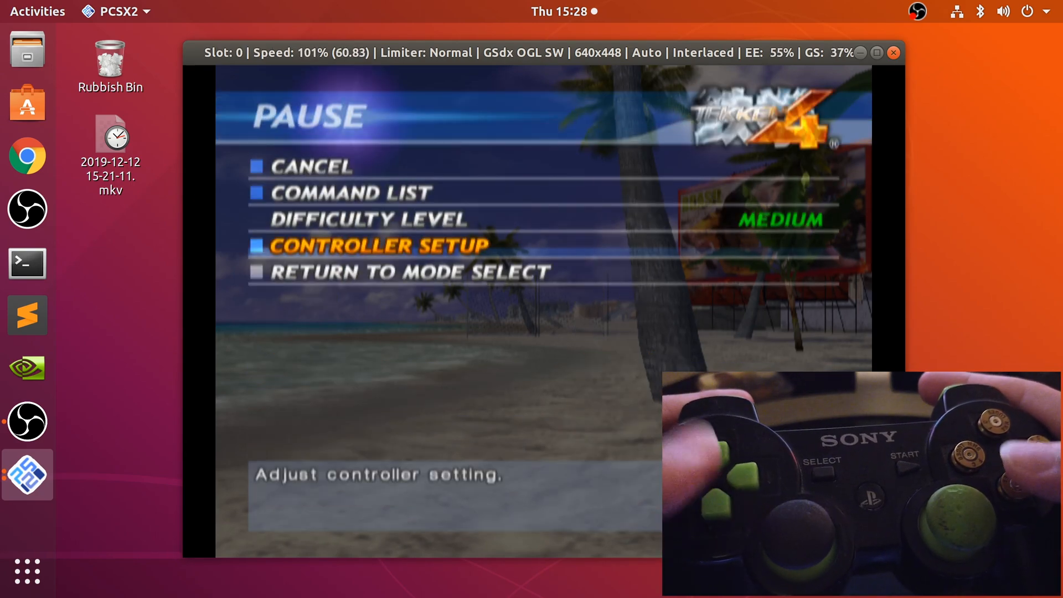
key(Up)
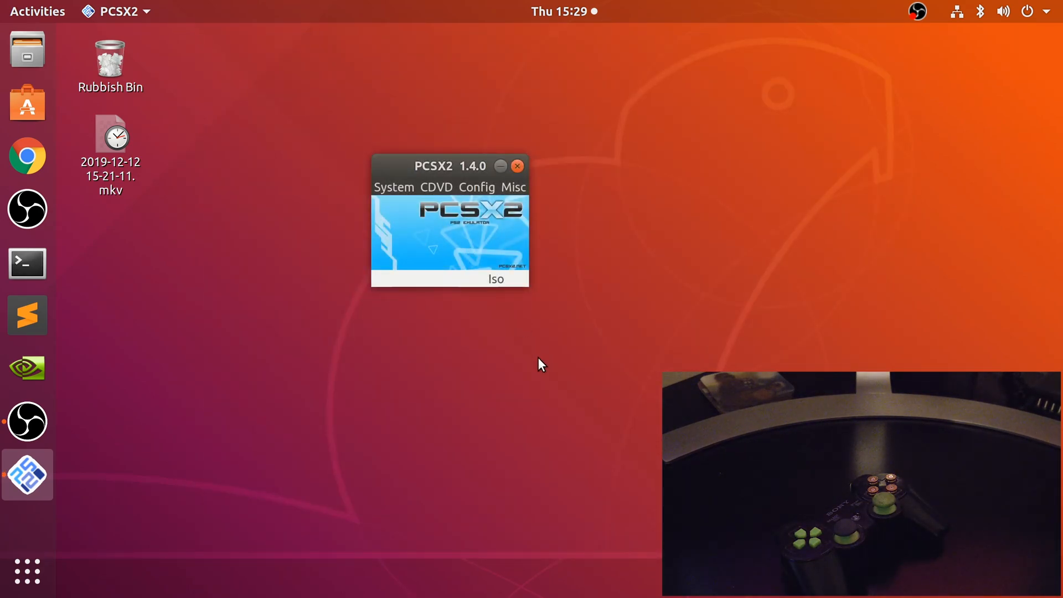
mouse_move(575, 400)
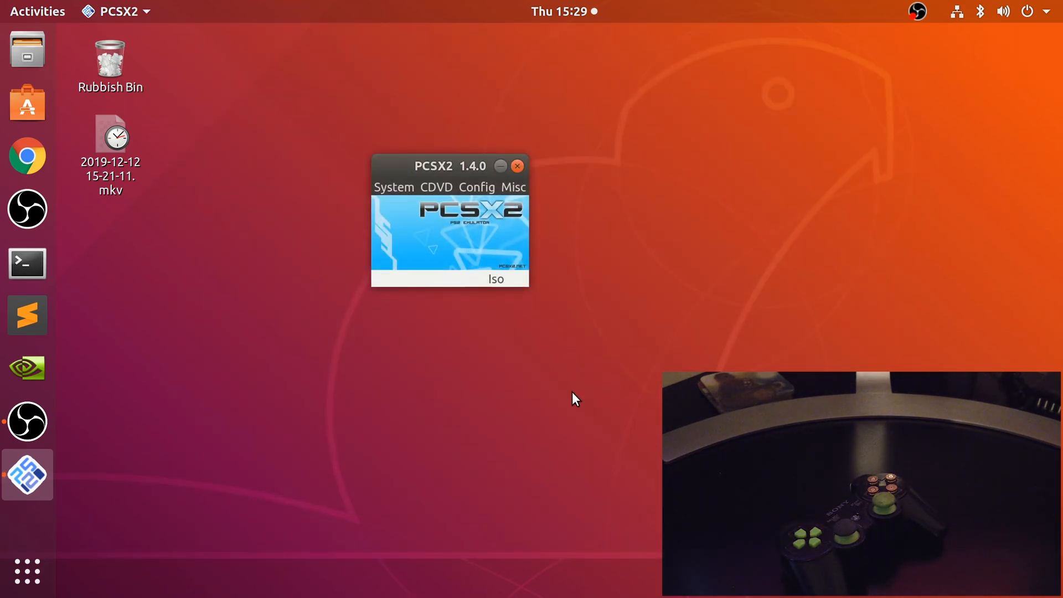